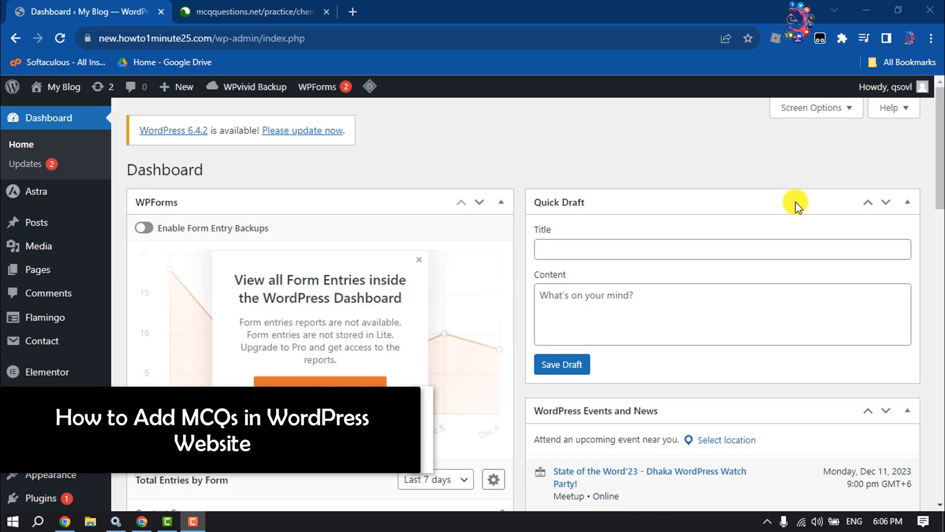
Step: Search the plugin directory for 'element' and confirm Elementor Website Builder is active
left_click(188, 521)
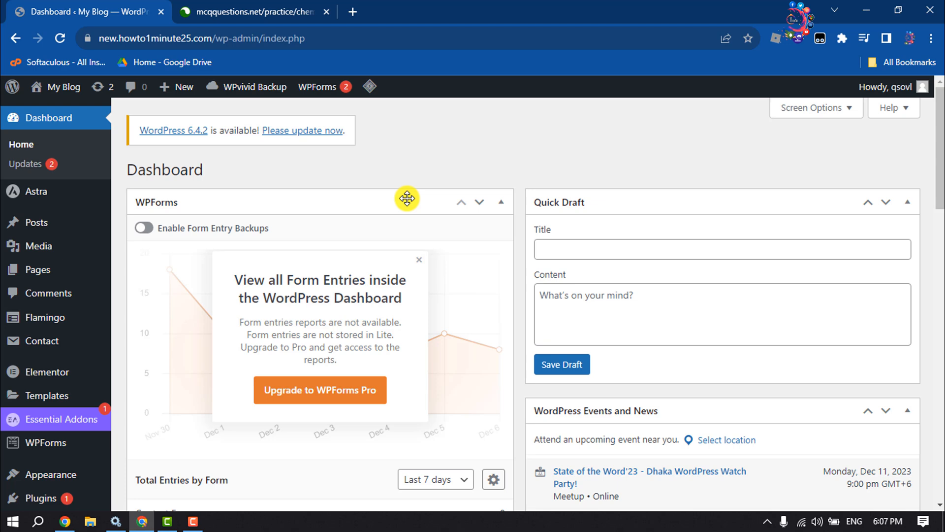
mouse_move(409, 190)
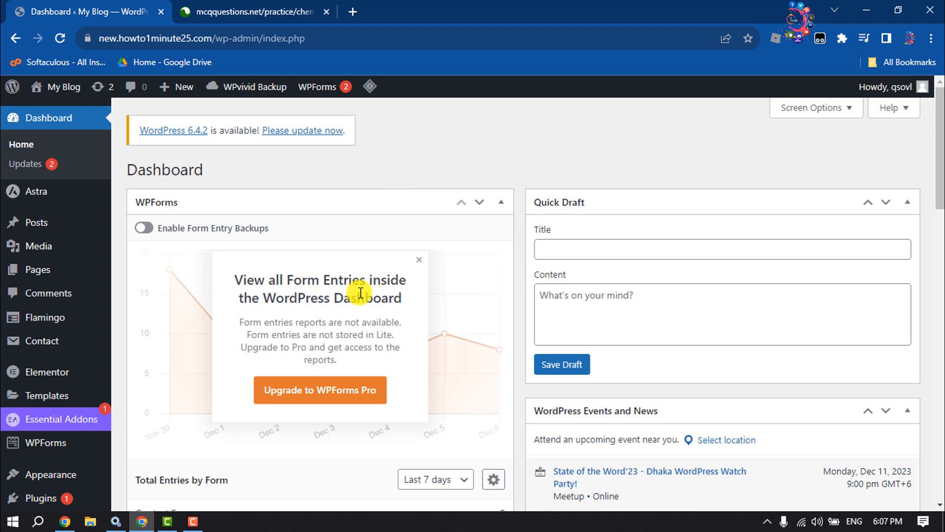
mouse_move(46, 371)
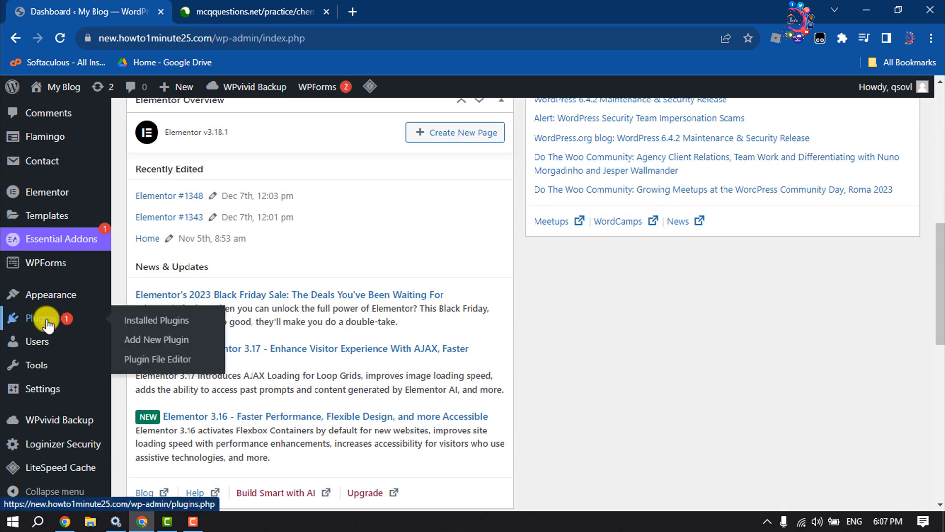
left_click(155, 340)
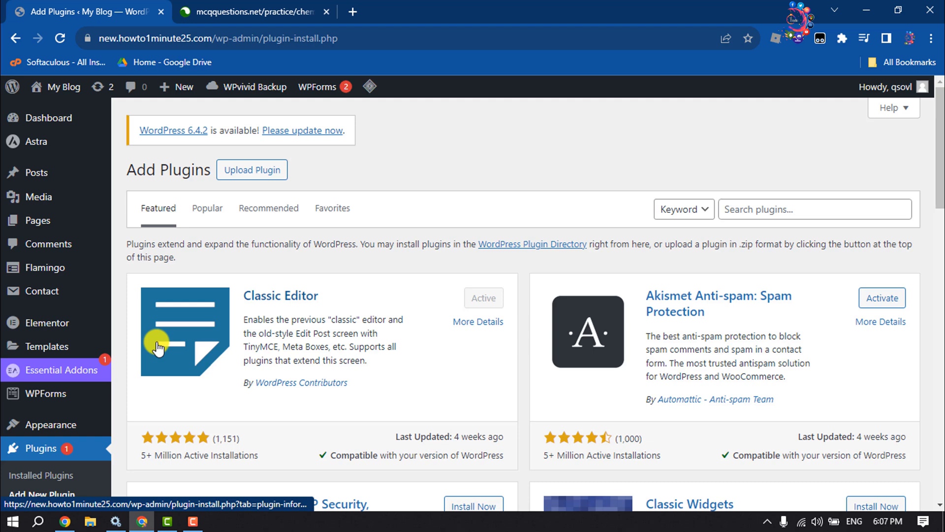
left_click(815, 209)
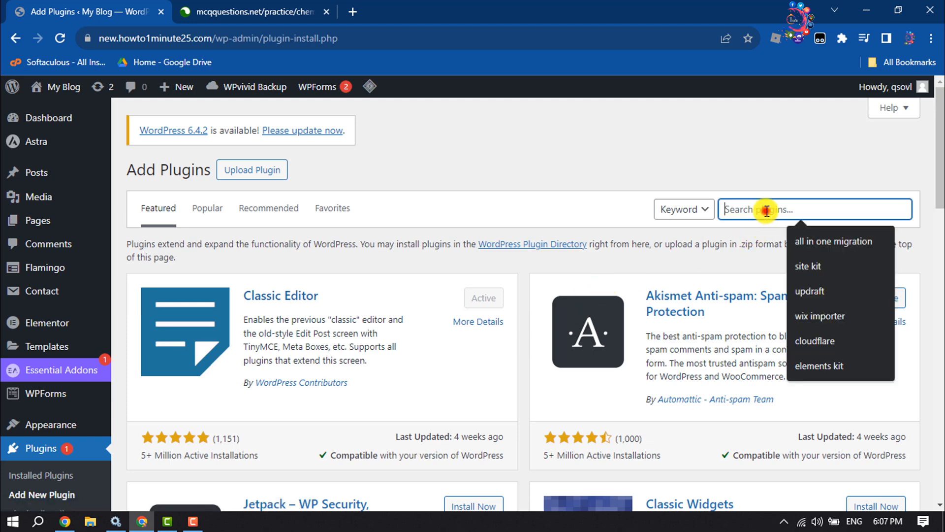
type("elementor")
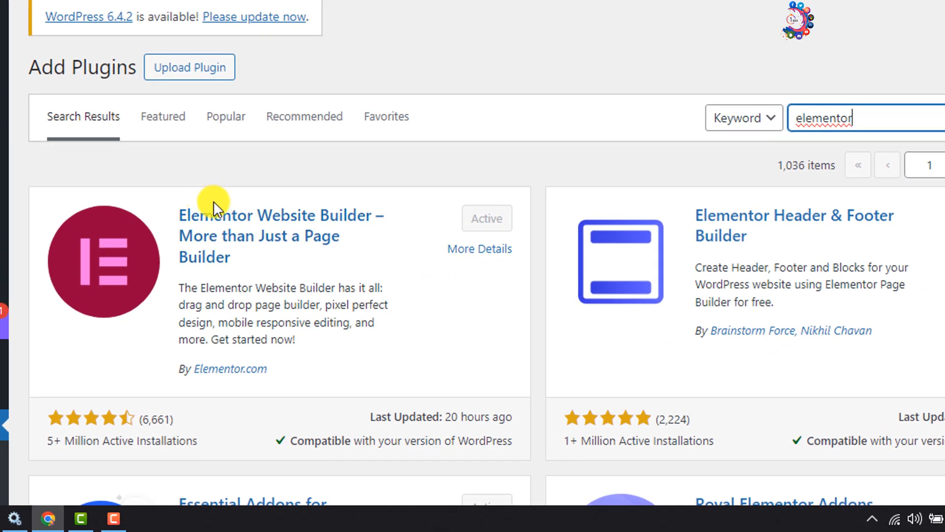
mouse_move(346, 204)
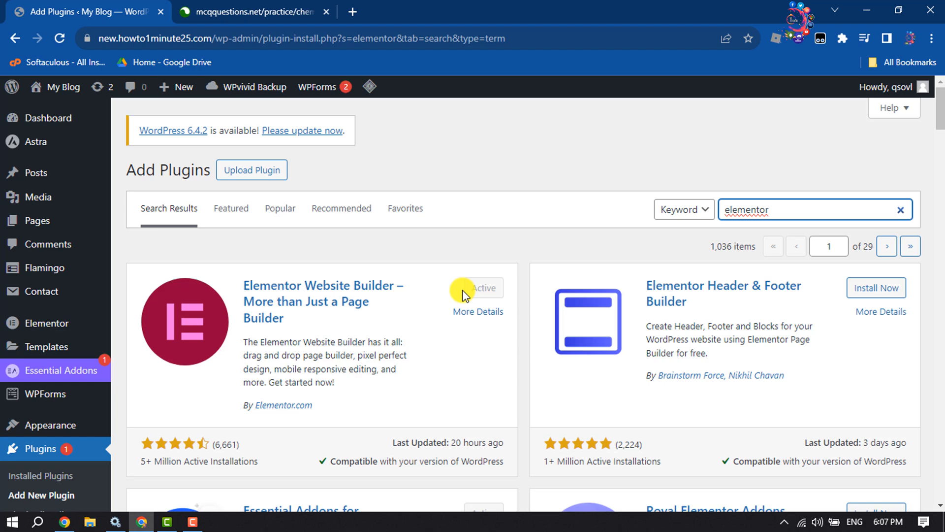
mouse_move(161, 65)
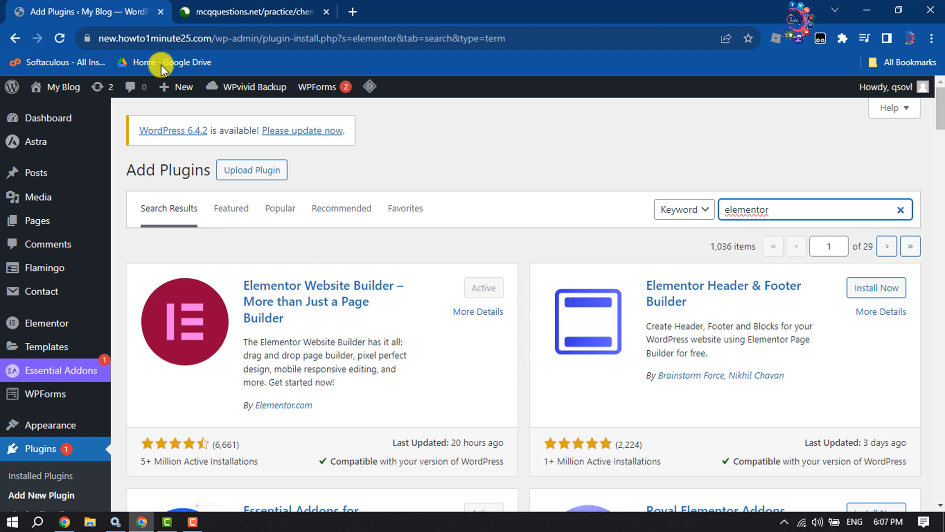
left_click(175, 87)
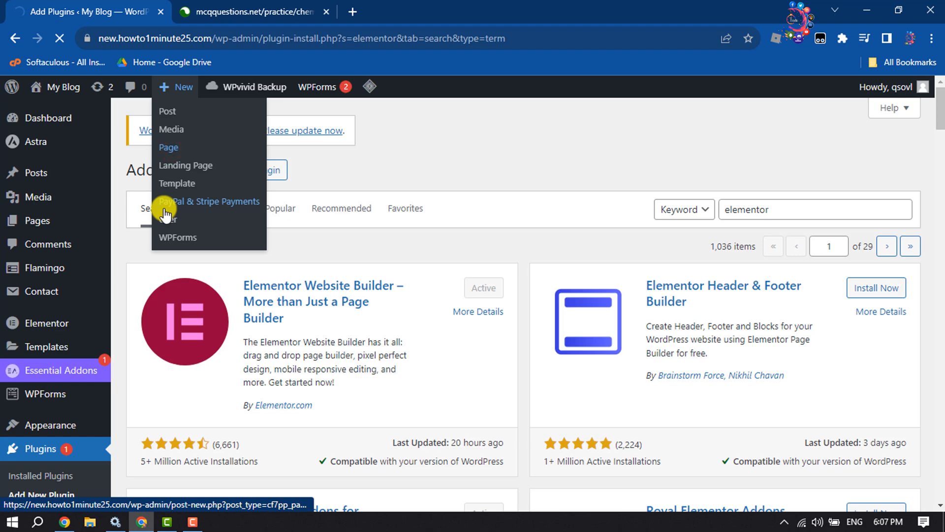
Step: Create a new page and launch it in the Elementor editor
left_click(168, 146)
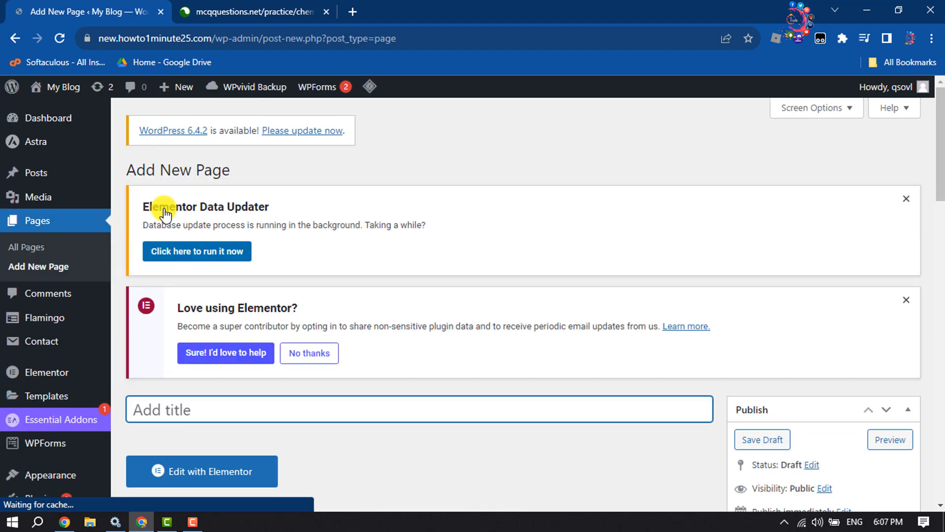
scroll("down", 3)
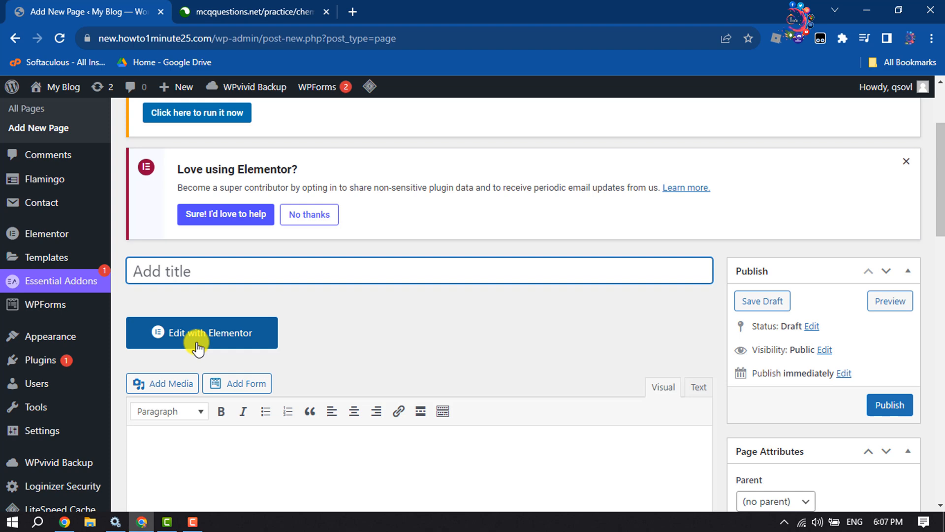
left_click(201, 331)
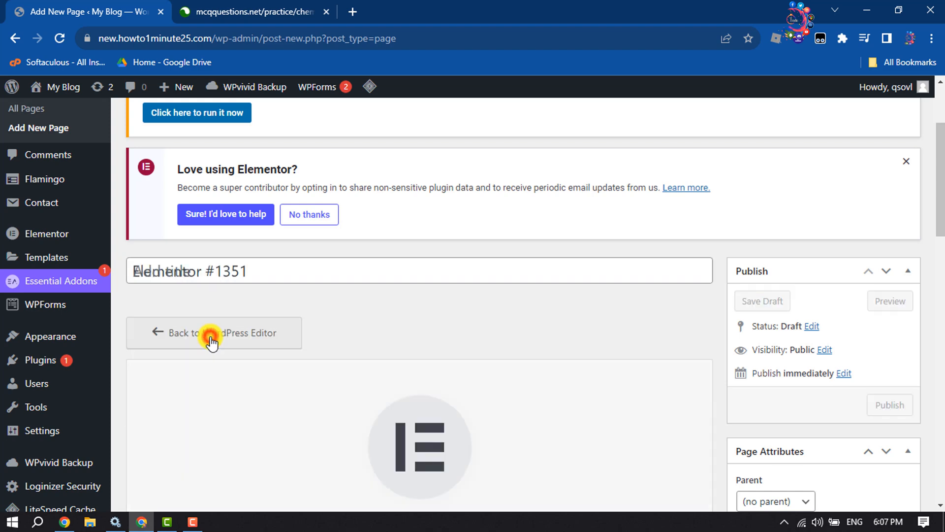
left_click(214, 332)
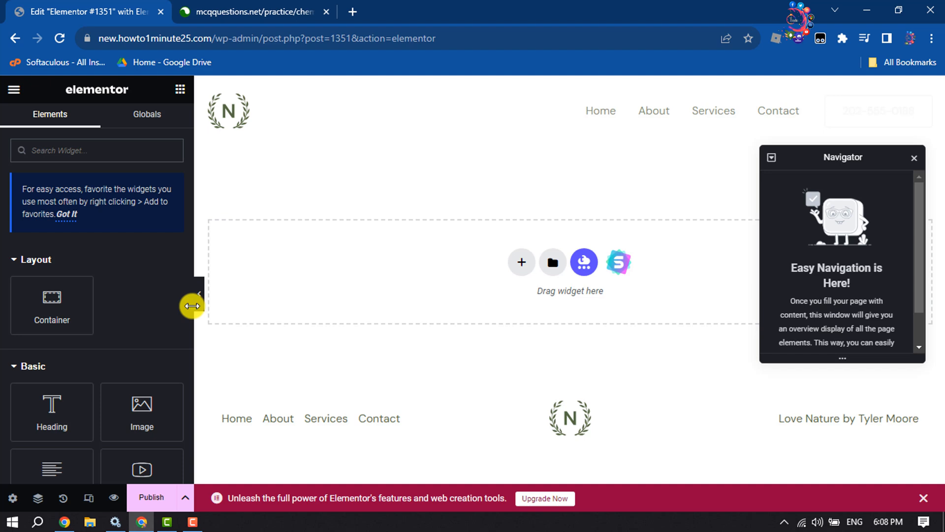
mouse_move(522, 262)
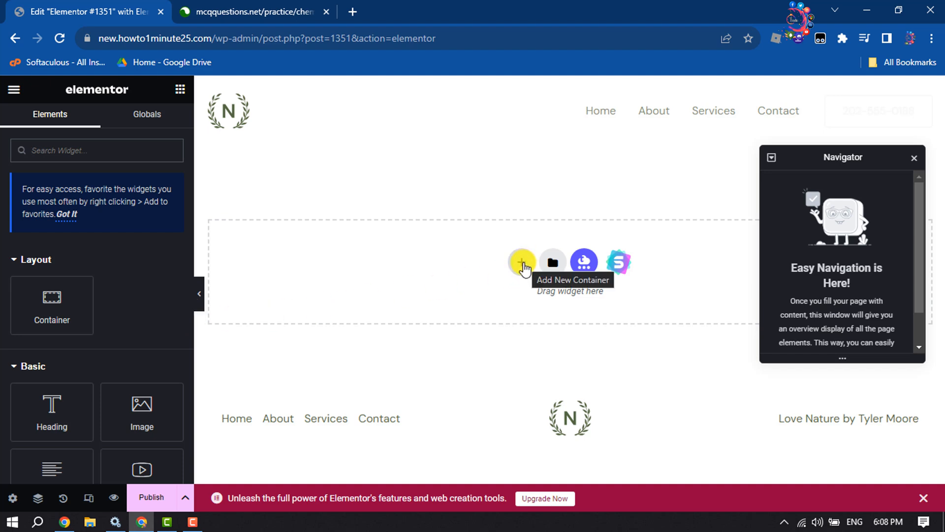
Step: Add a container with the single-column structure to the empty page
left_click(522, 262)
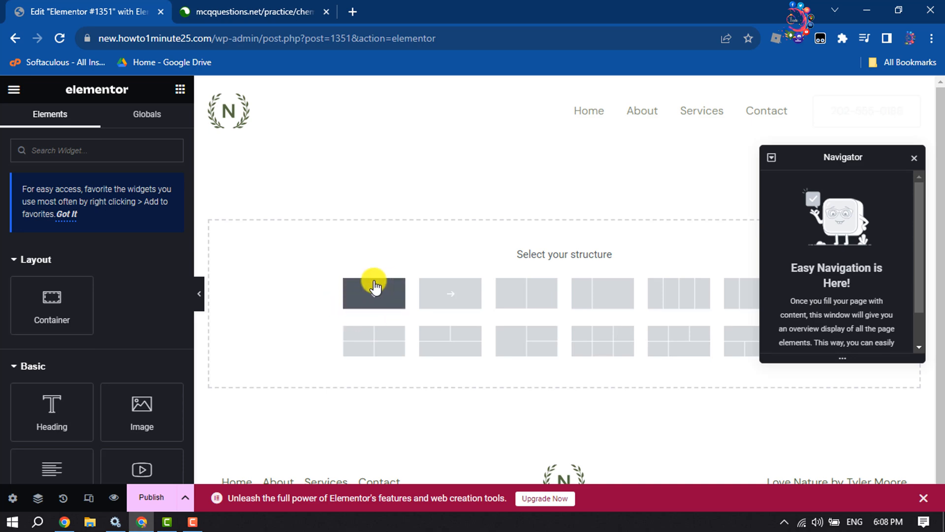
left_click(375, 293)
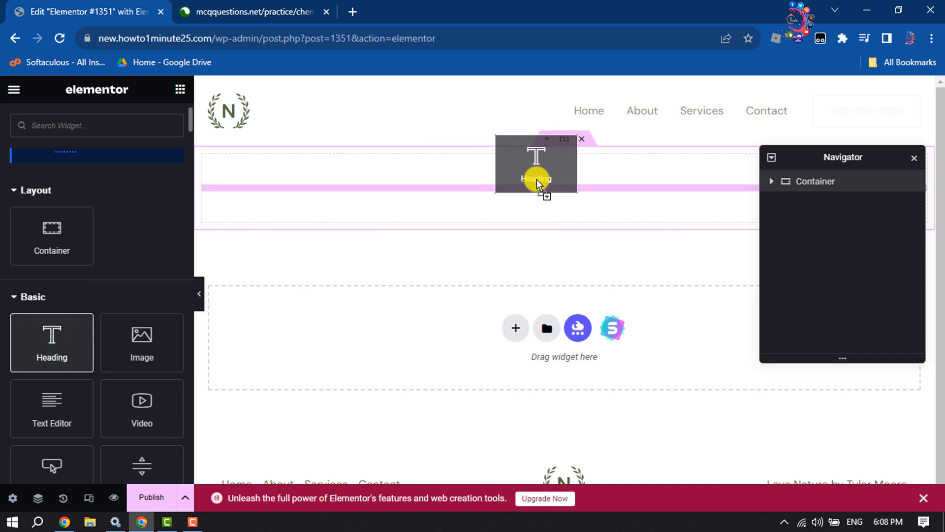
Step: Add a heading reading 'Q1.Dissolving sugar is an example of ?' and review its text colour
left_click(536, 175)
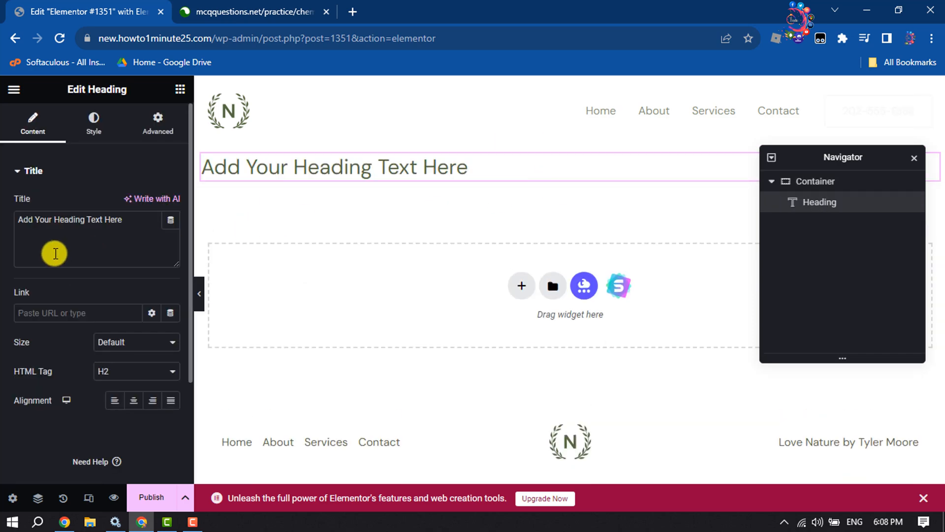
triple_click(77, 225)
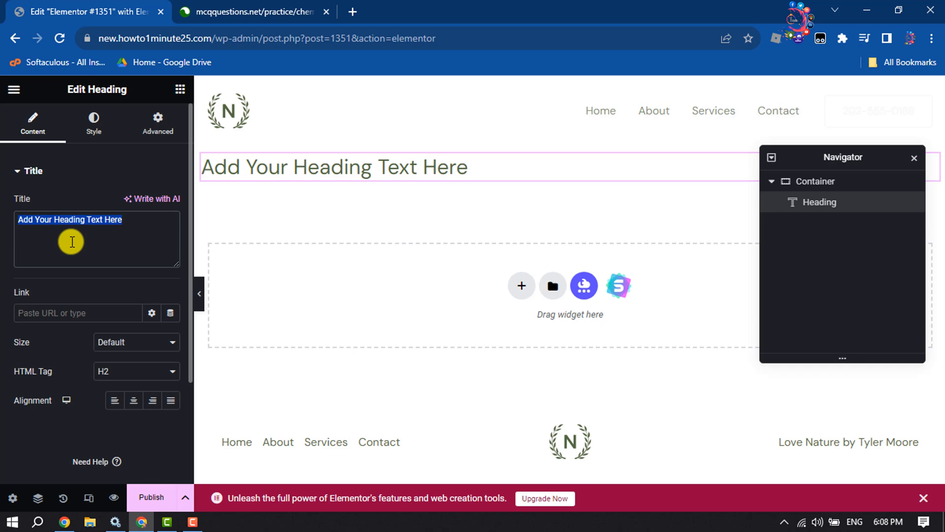
type("Q1.")
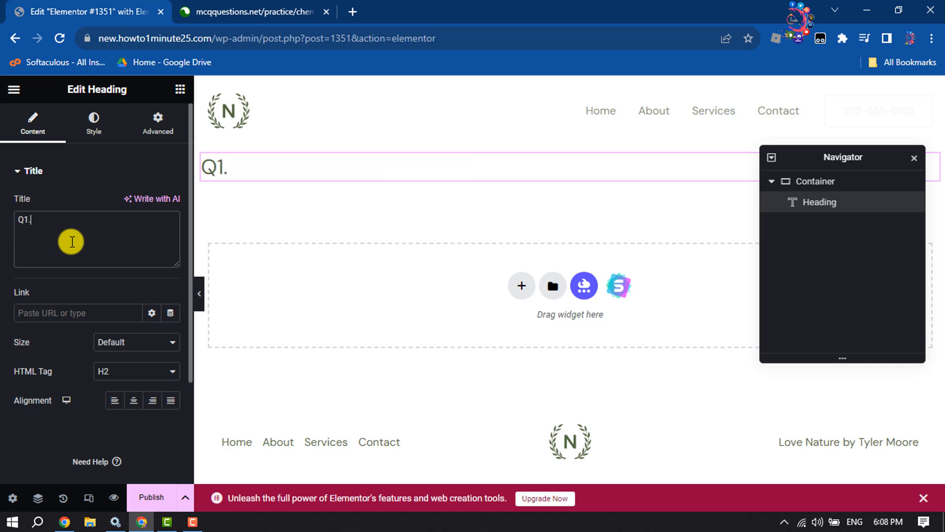
type("Dissolving sugar is an example of ?")
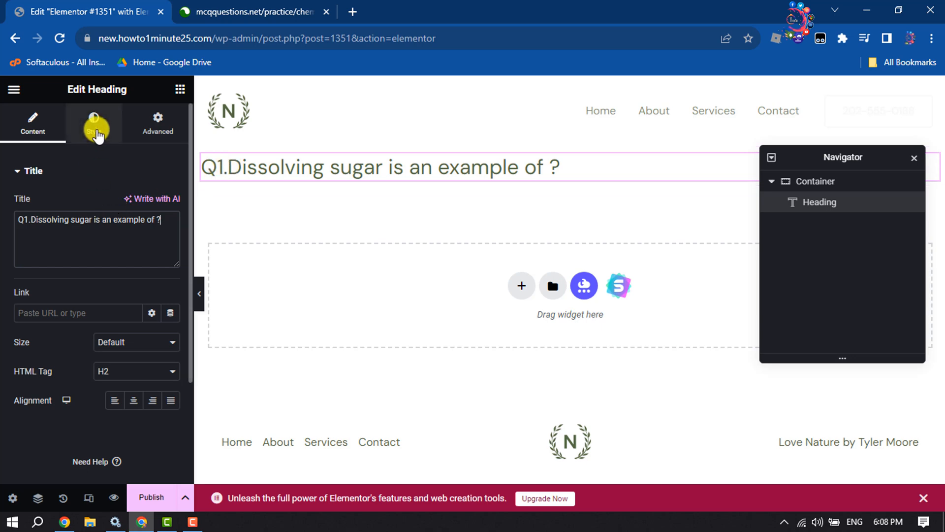
left_click(94, 124)
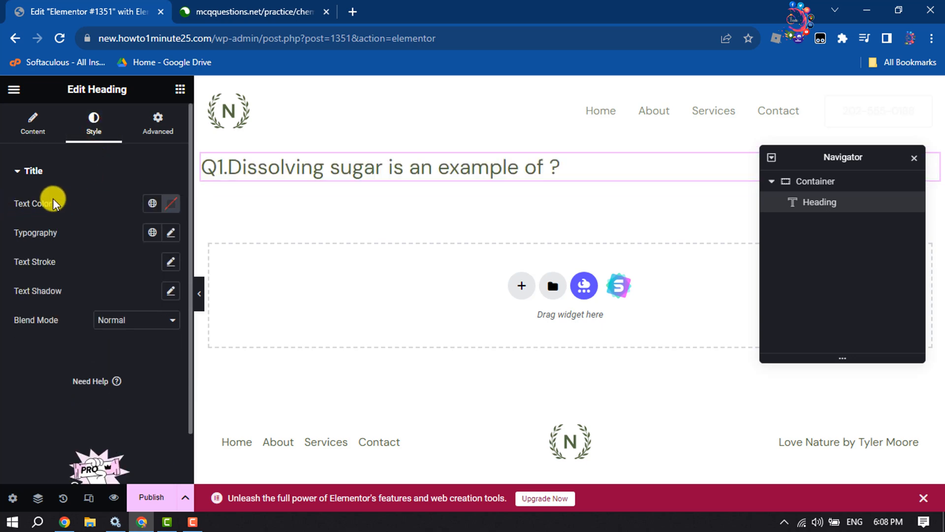
mouse_move(156, 205)
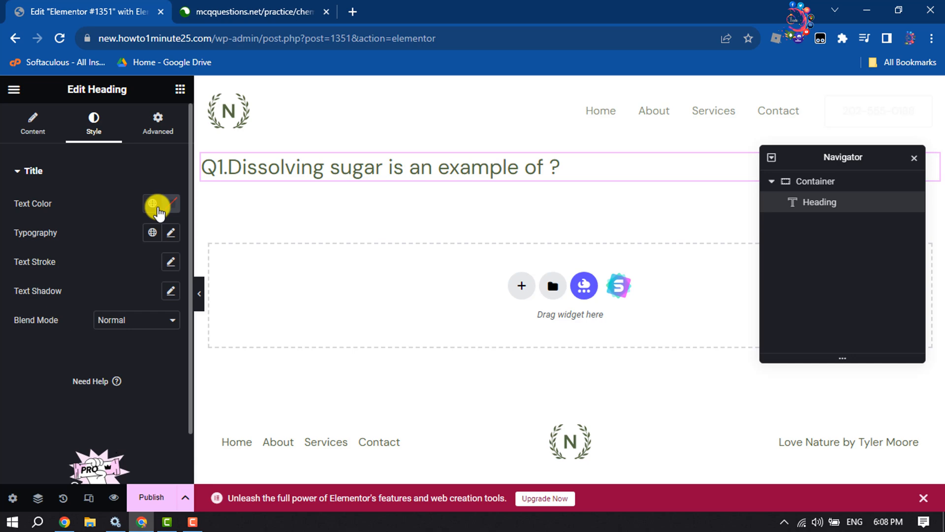
left_click(33, 124)
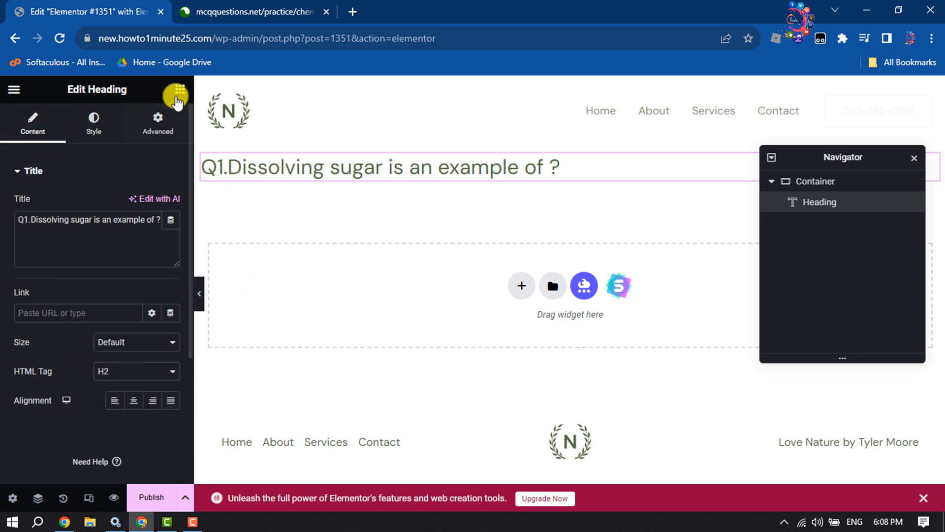
Step: Add a Text Editor with a numbered list starting with option 'Redox Reaction'
left_click(178, 90)
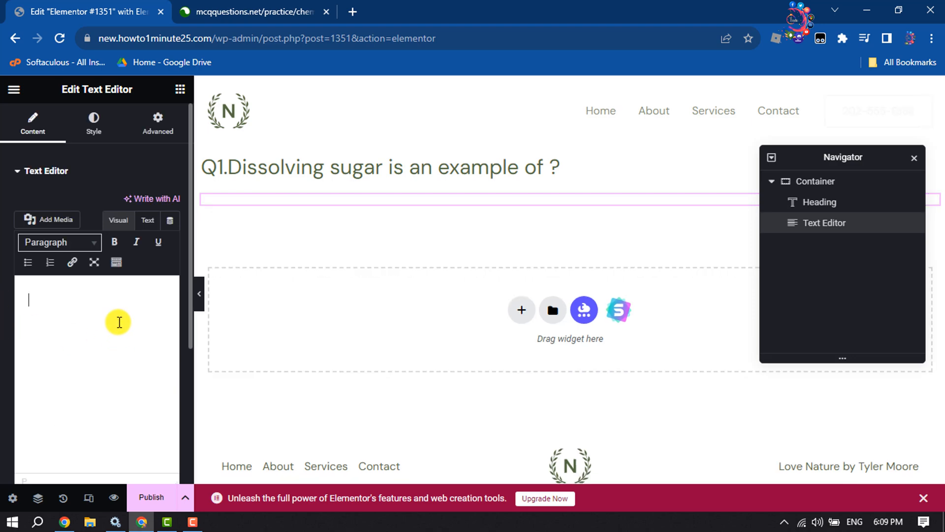
mouse_move(49, 262)
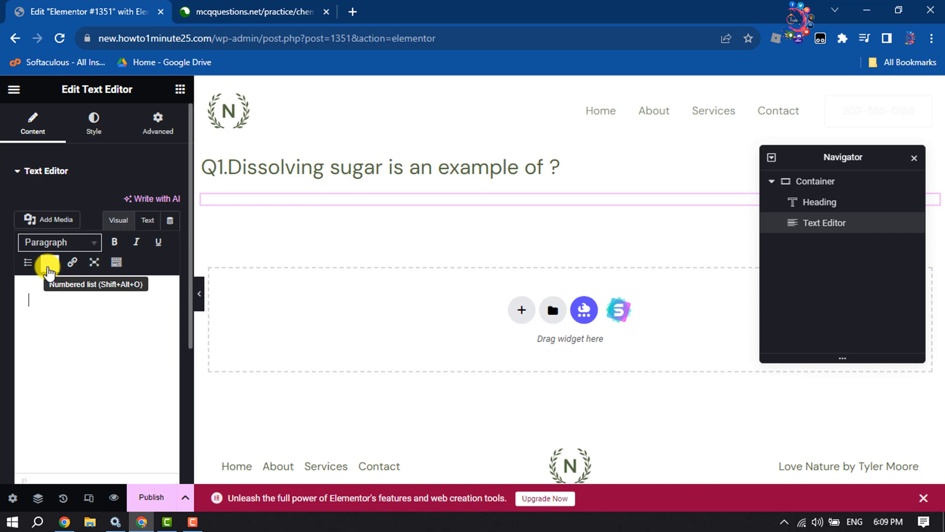
left_click(49, 262)
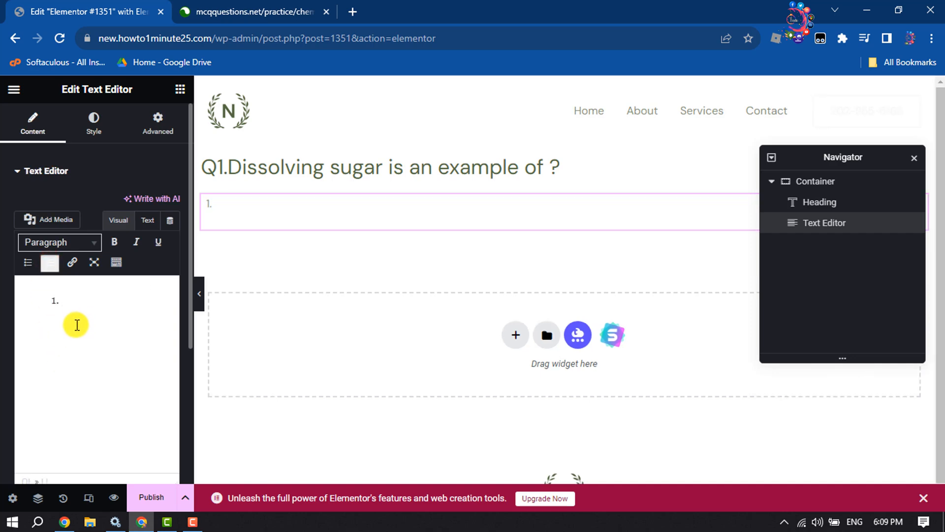
type("Redox Reaction")
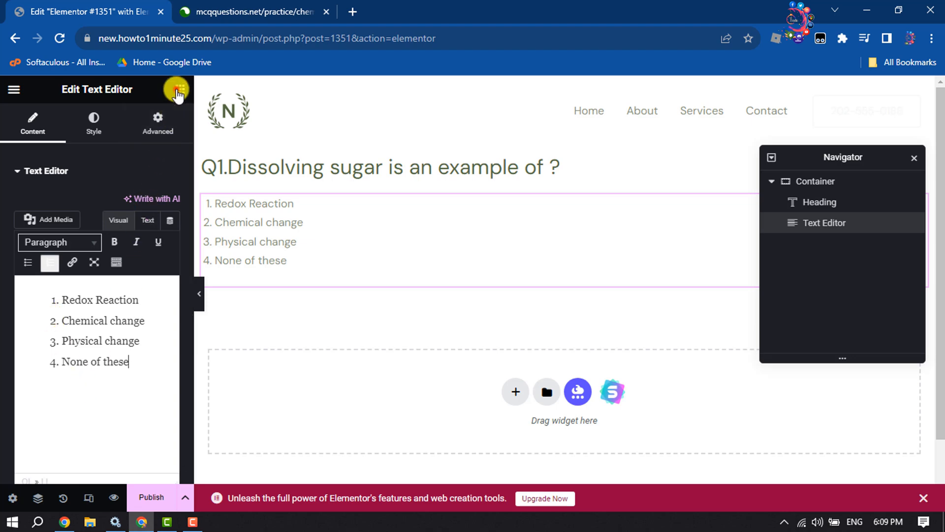
Step: Find the Toggle widget in the widgets panel by searching 'toggle'
left_click(180, 88)
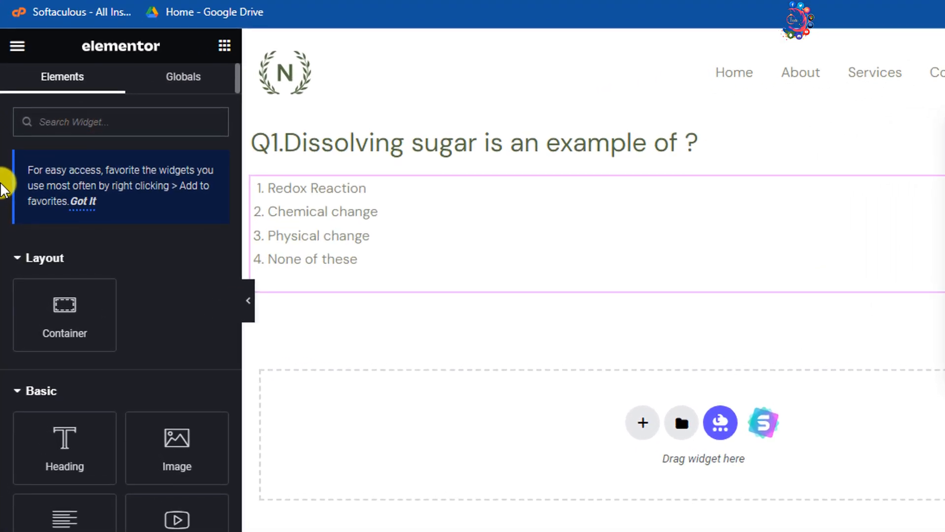
type("toggle")
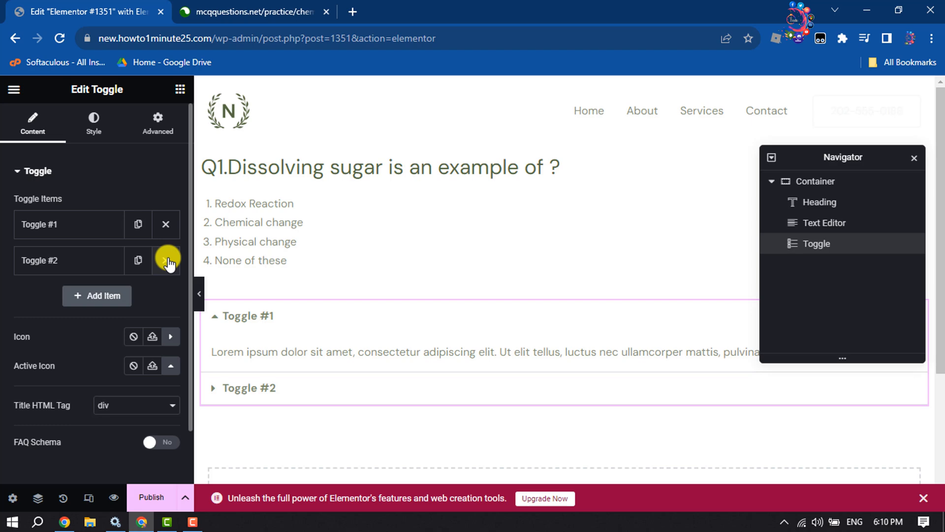
Step: Keep one toggle titled 'Show Answer' with content 'Physical change', then publish the page
left_click(168, 260)
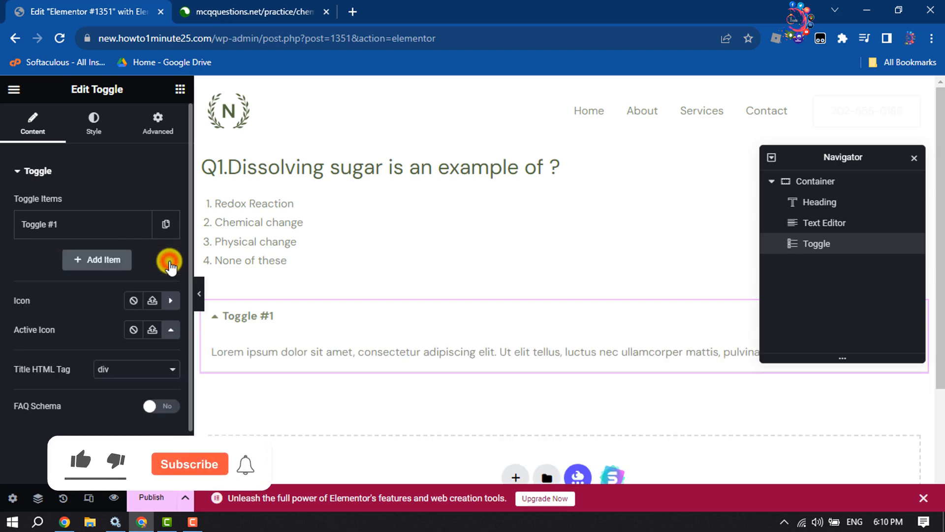
left_click(82, 224)
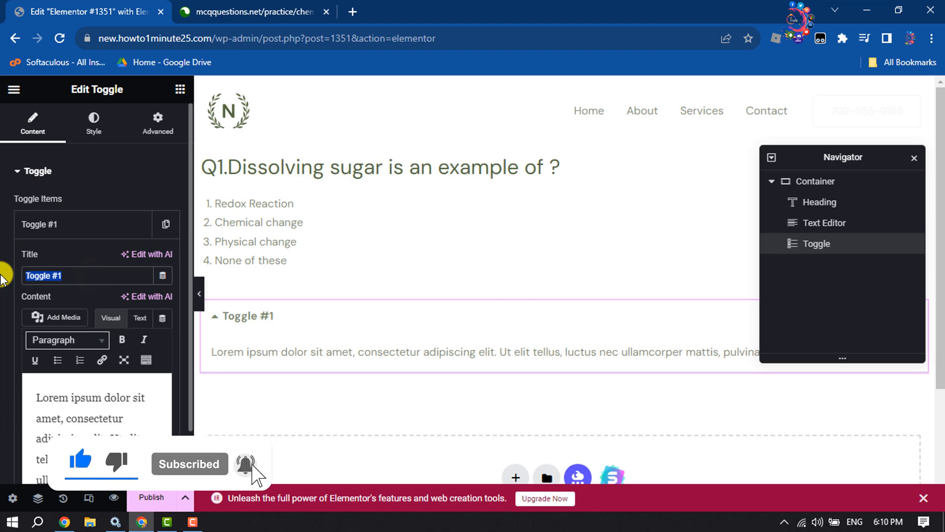
type("S")
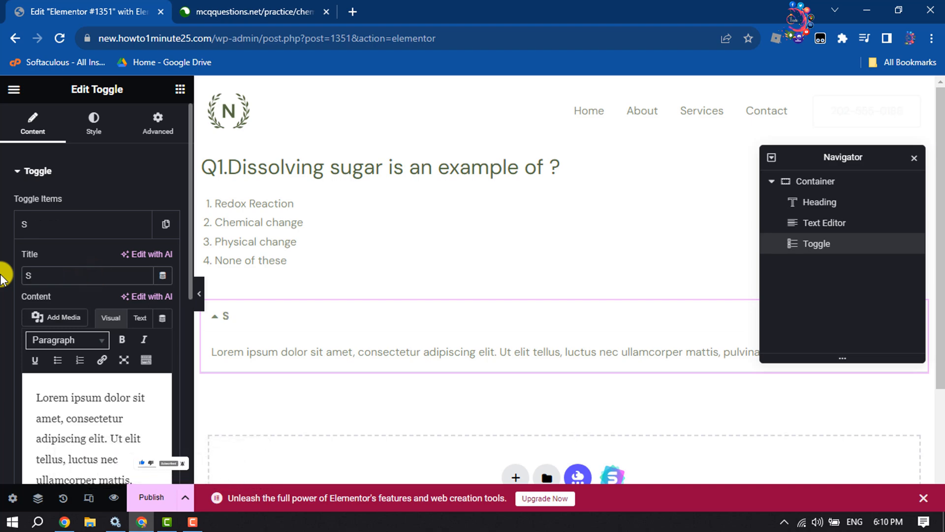
type("how Answer")
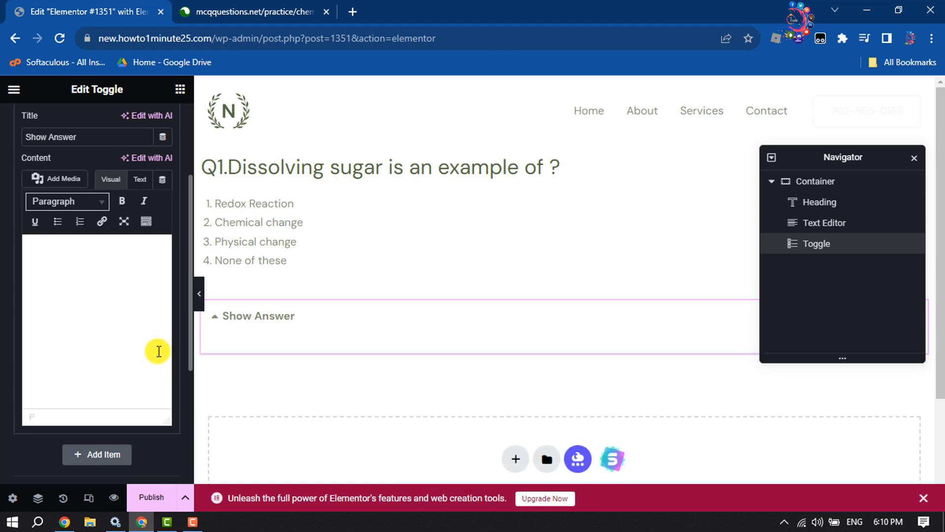
type("Physical change")
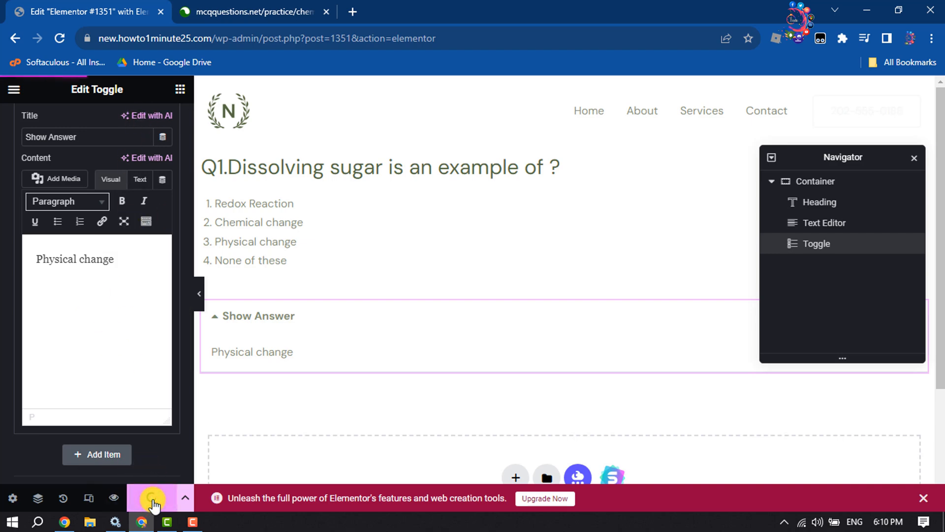
left_click(151, 499)
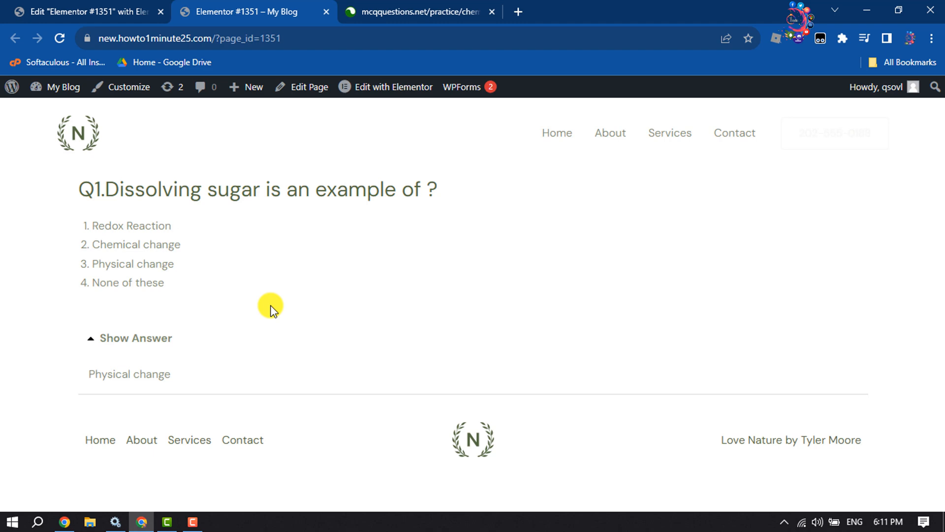
Step: Return to the Elementor editor tab after previewing the published Q1 page
left_click(85, 12)
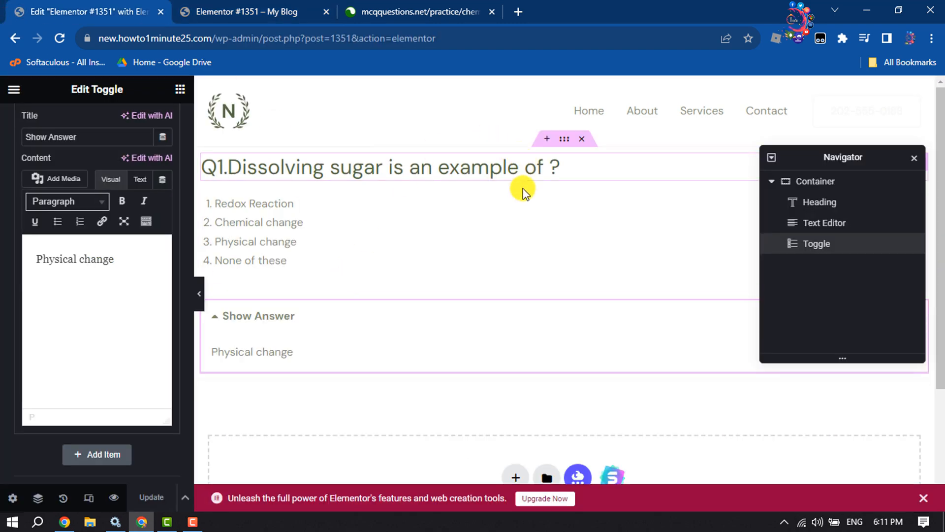
Step: Duplicate the Q1 heading and move the copy below the answer toggle for Q2
left_click(546, 168)
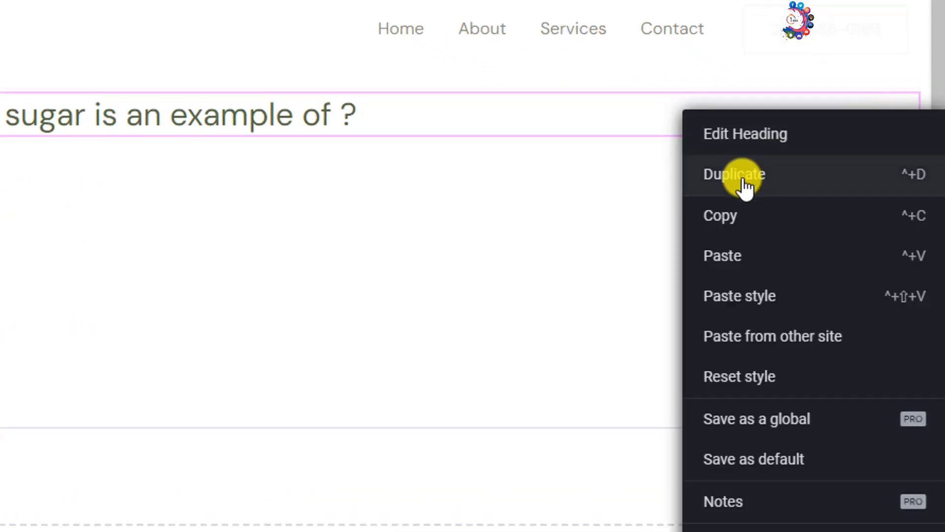
left_click(735, 174)
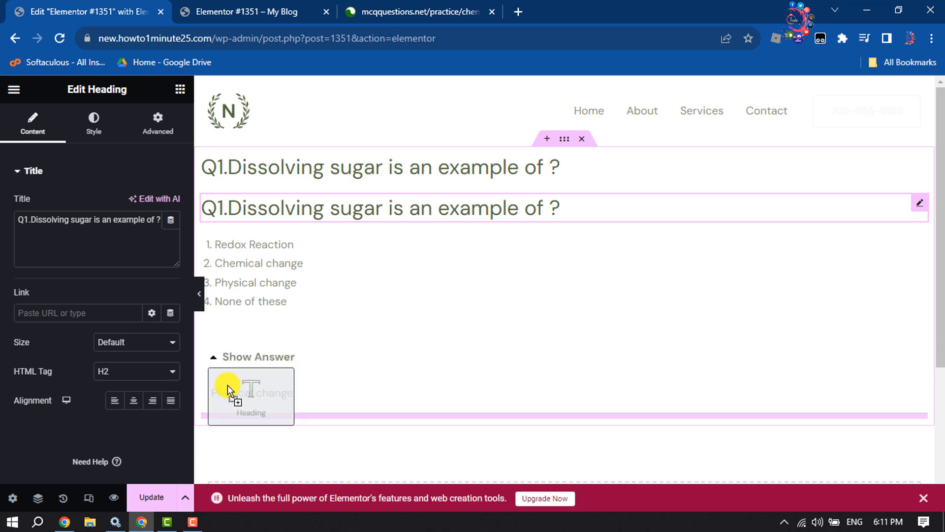
left_click_drag(228, 390, 236, 354)
type("Q2.The process of reduction involves")
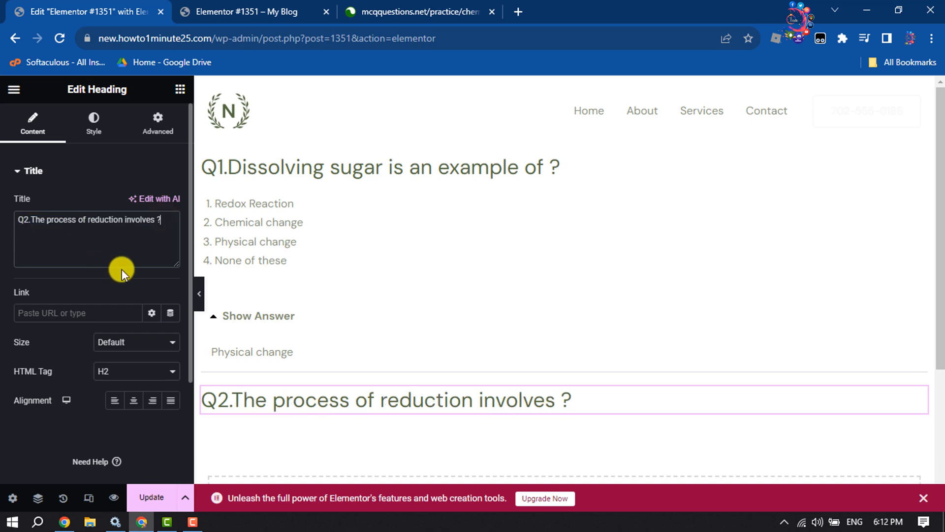
mouse_move(371, 426)
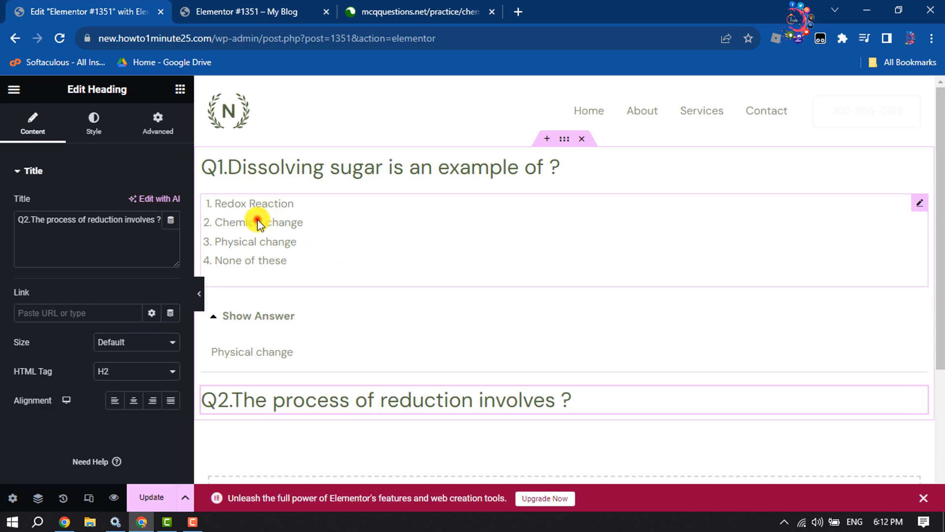
Step: Select the Q1 options list and bring up its actions to duplicate it
left_click(259, 222)
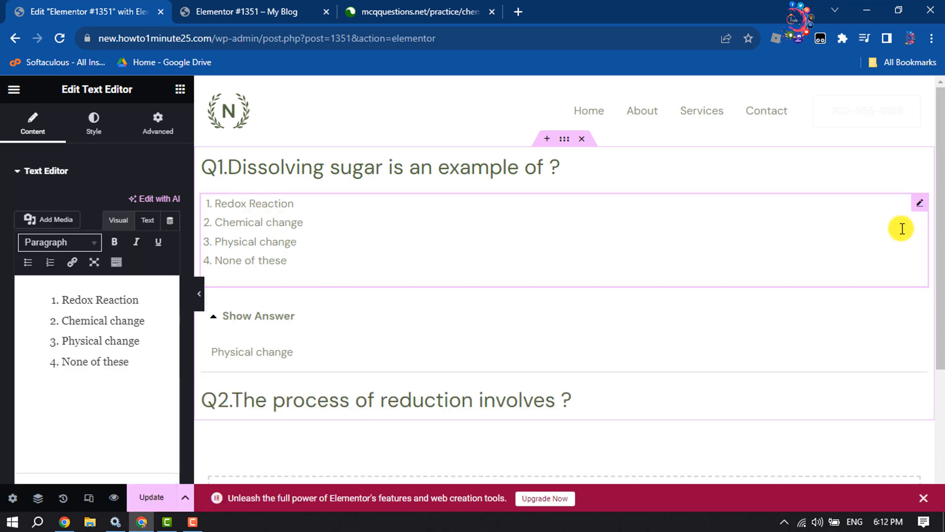
right_click(919, 203)
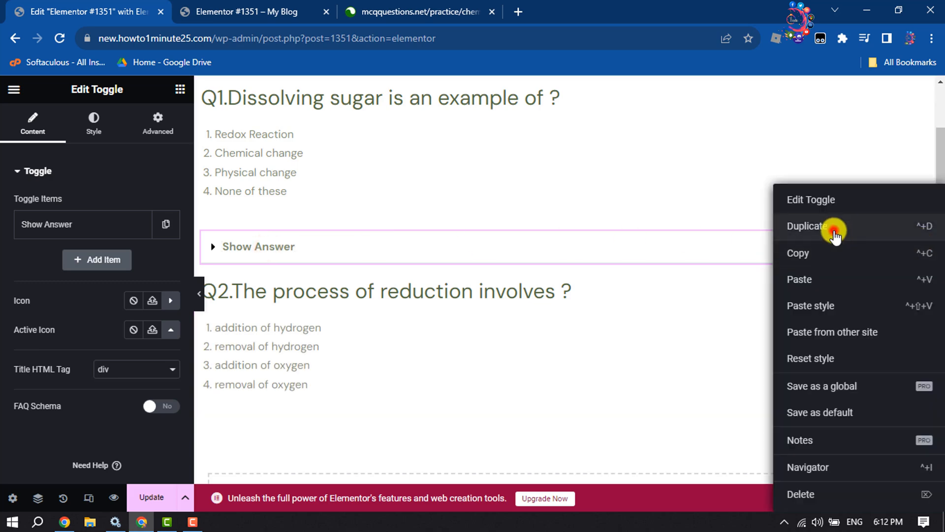
Step: Duplicate the Show Answer toggle for Q2 with content 'addition of hydrogen' and update the page
left_click(808, 225)
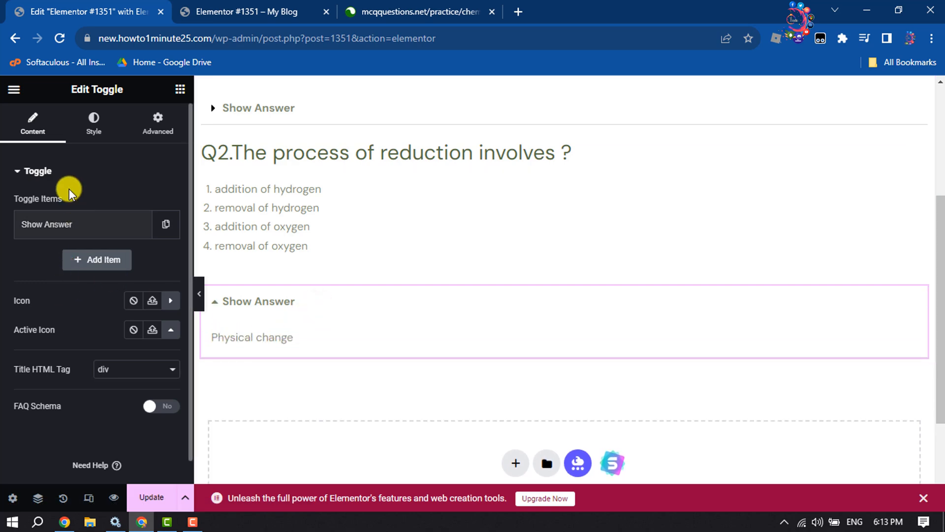
left_click(82, 225)
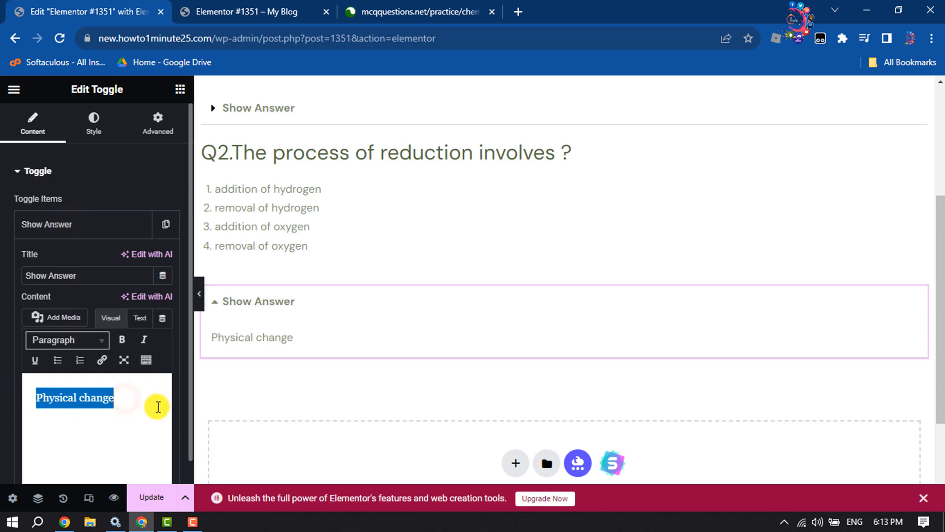
type("addition of hydrogen")
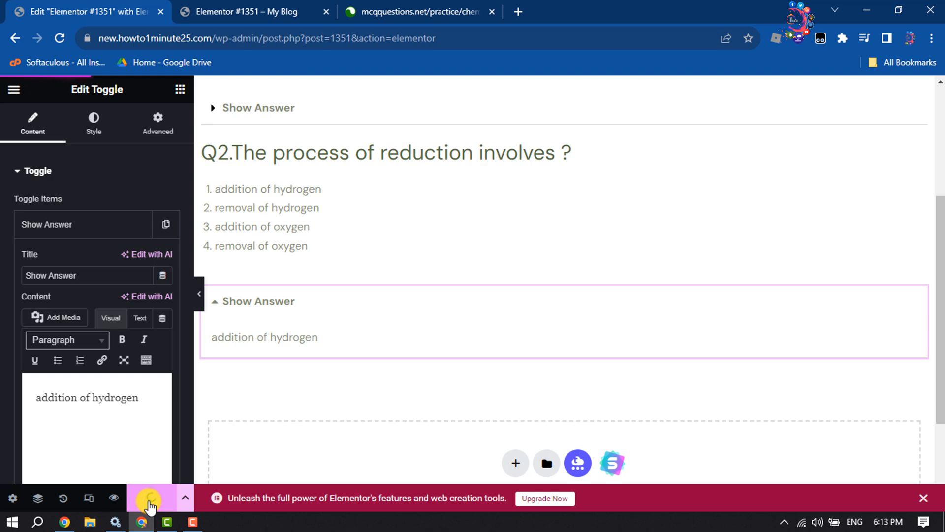
left_click(245, 12)
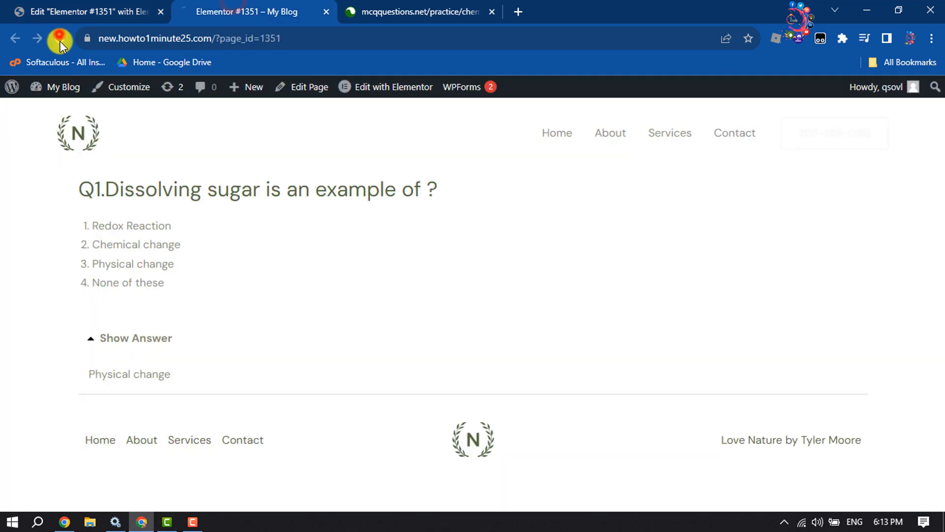
Step: Reload the live page and test both Show Answer toggles, Q1 revealing Physical change
left_click(61, 38)
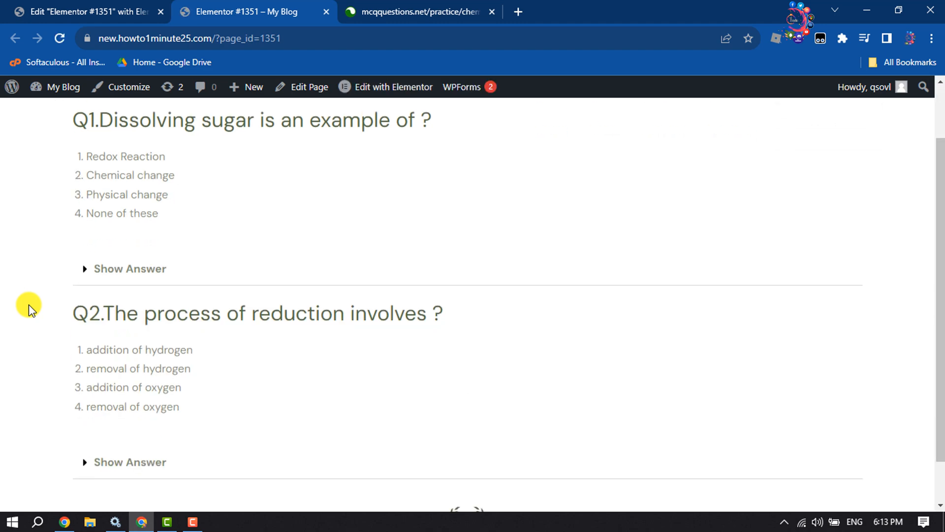
scroll("up", 3)
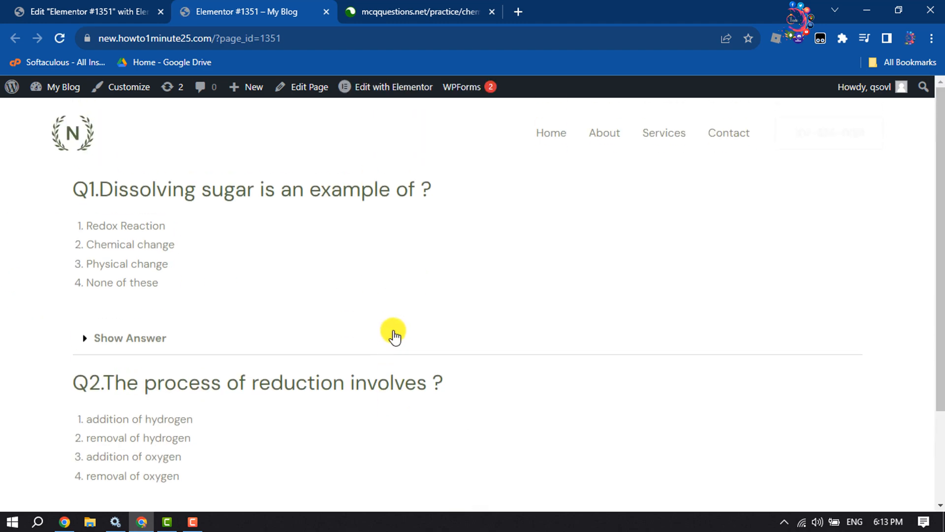
left_click(85, 338)
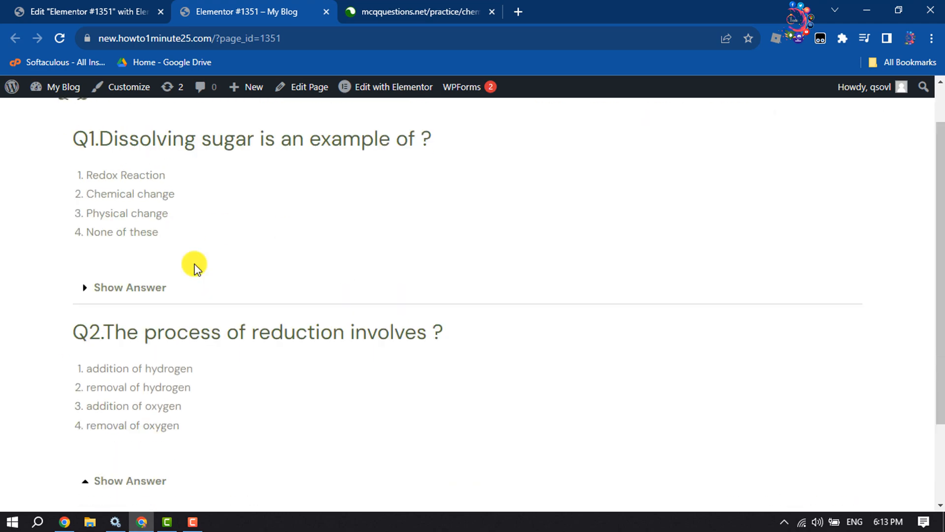
mouse_move(196, 256)
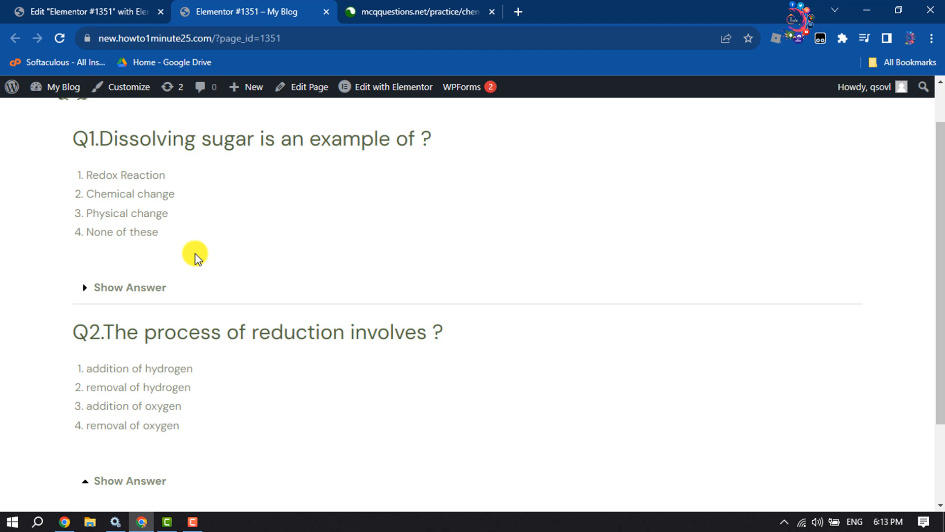
scroll("down", 3)
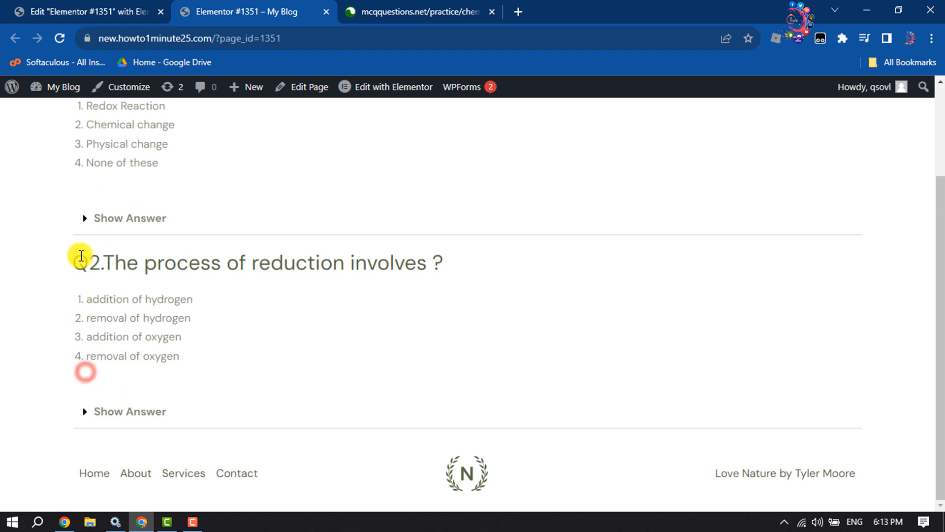
left_click(129, 217)
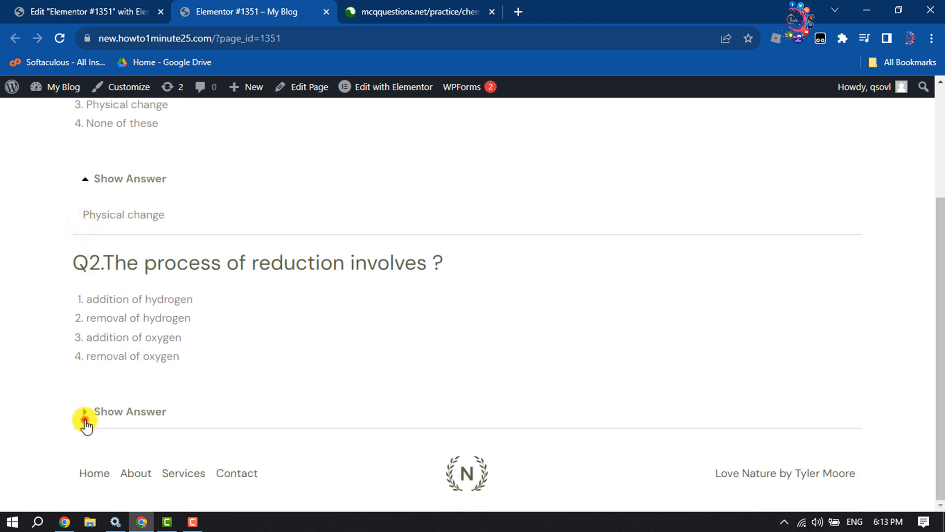